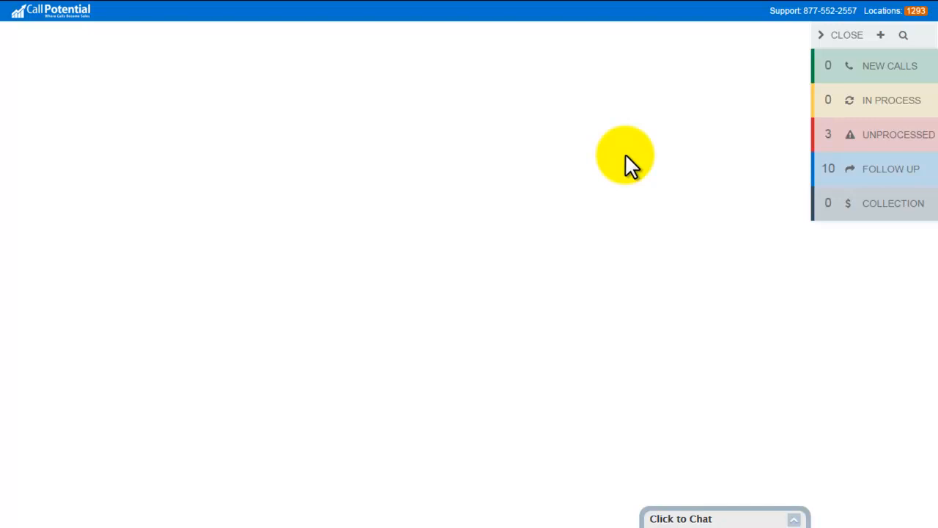
{"action": "mouse_move", "coordinate": [665, 159]}
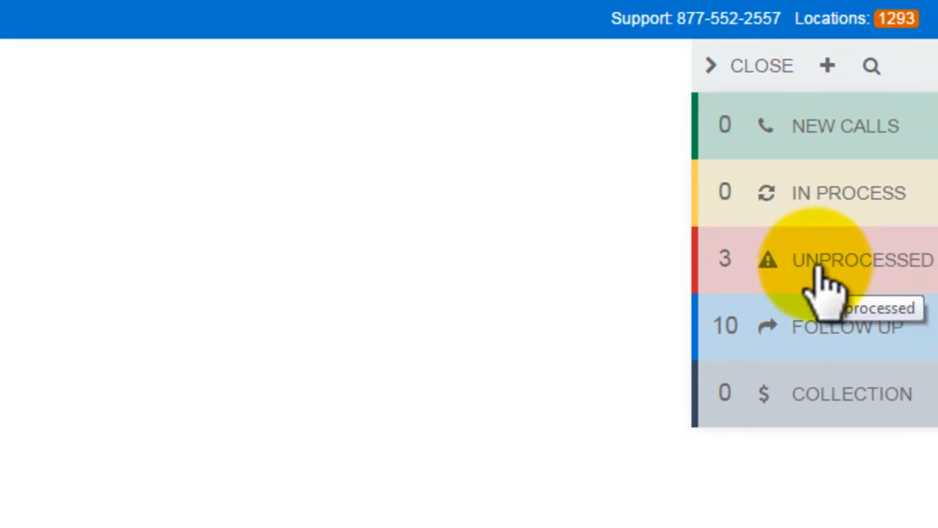
{"action": "mouse_move", "coordinate": [726, 282]}
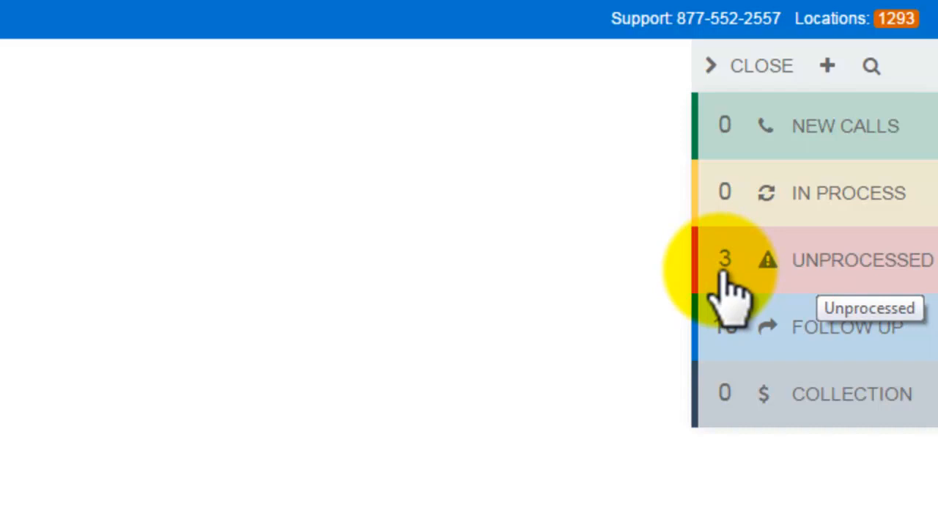
Expand the UNPROCESSED section to list the three waiting calls
{"action": "left_click", "coordinate": [844, 260]}
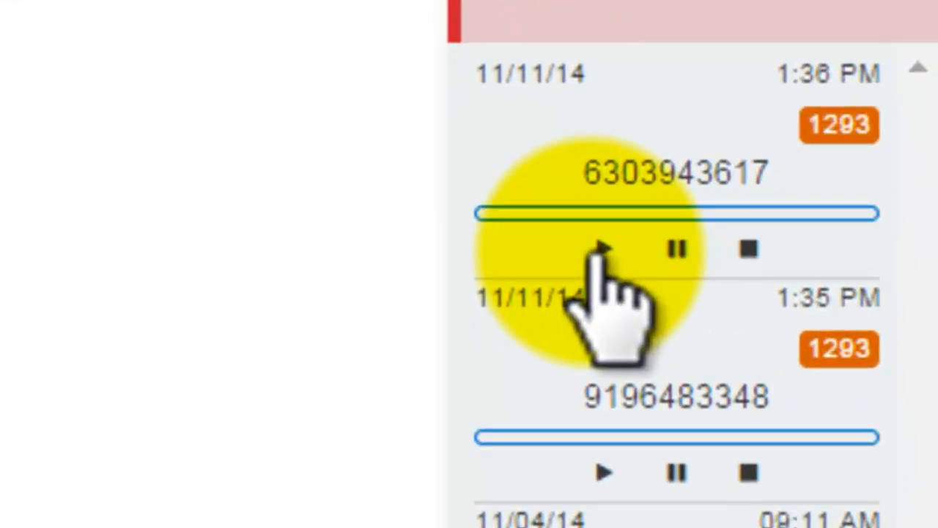
{"action": "left_click", "coordinate": [676, 249]}
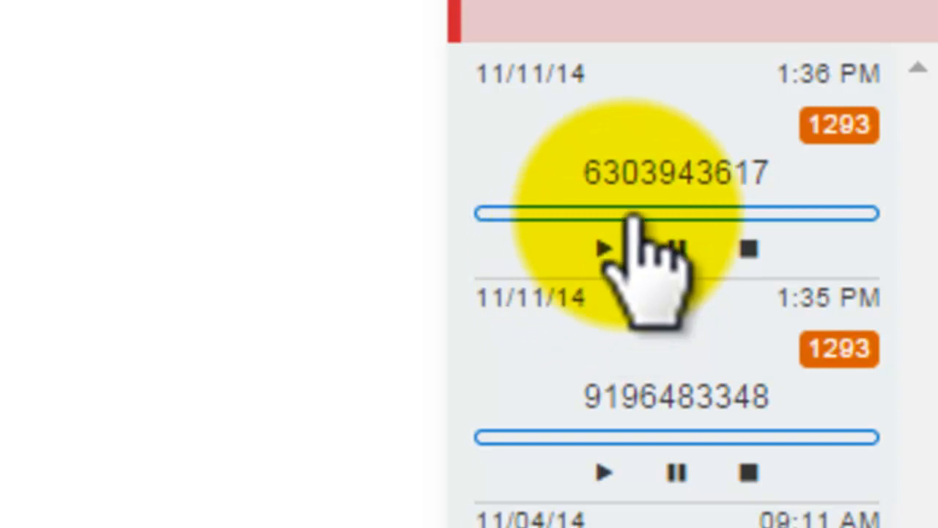
{"action": "mouse_move", "coordinate": [657, 220]}
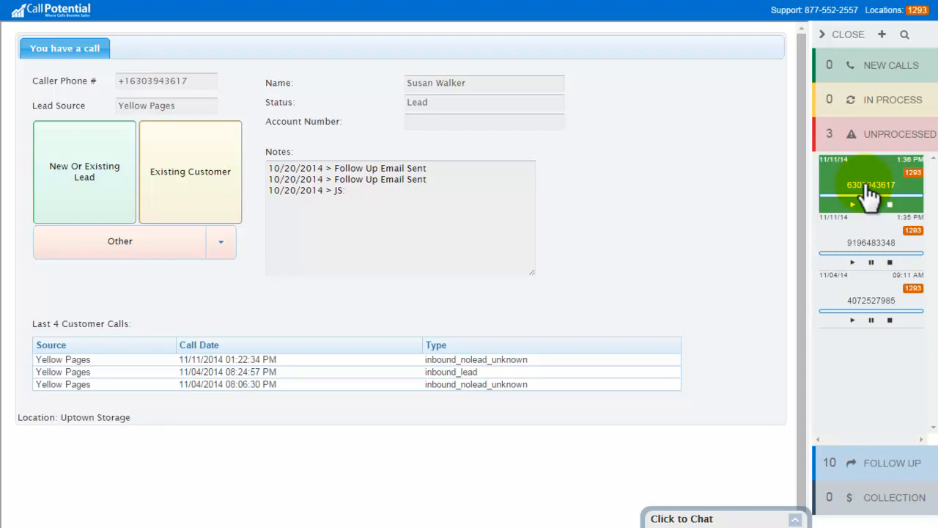
{"action": "mouse_move", "coordinate": [877, 208]}
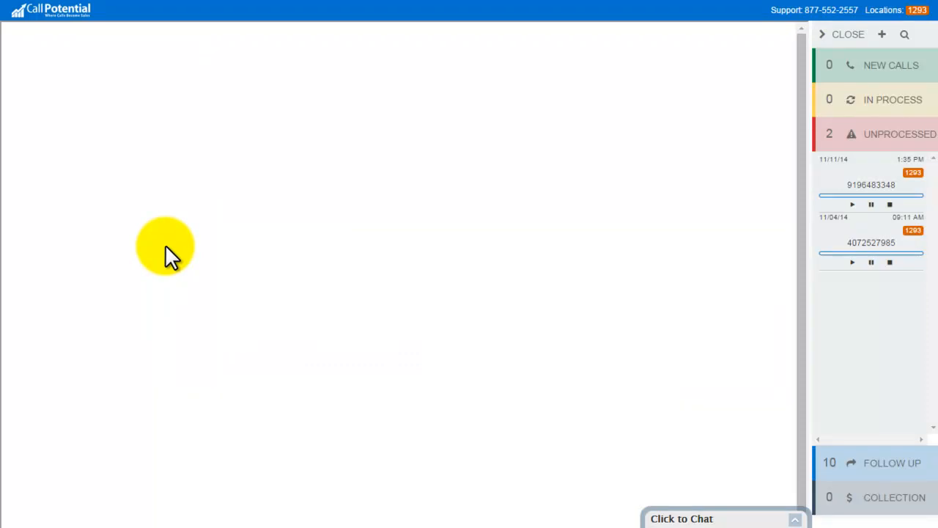
{"action": "mouse_move", "coordinate": [150, 256]}
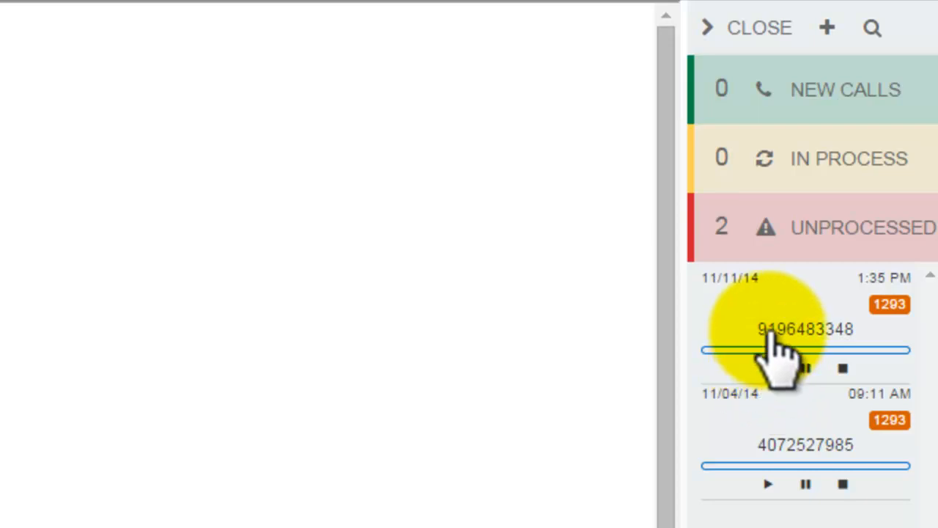
{"action": "left_click", "coordinate": [807, 328]}
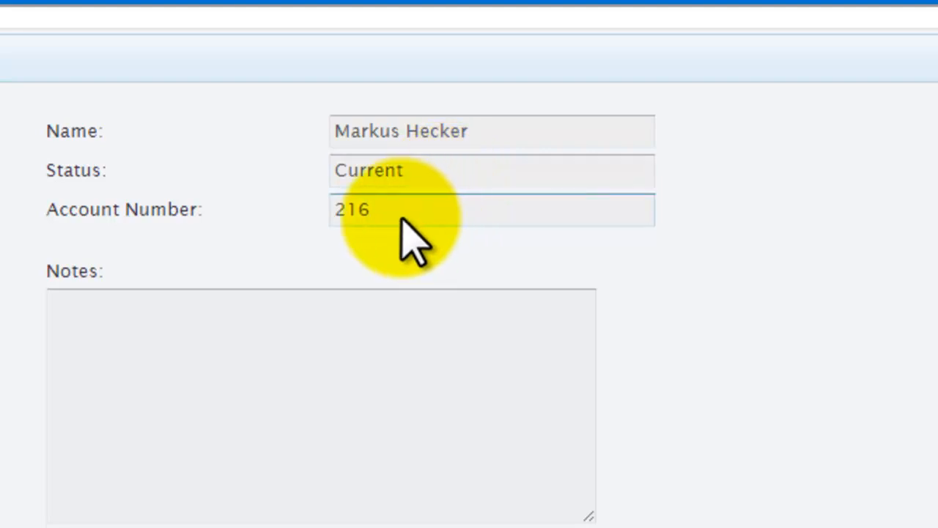
{"action": "left_click", "coordinate": [228, 367]}
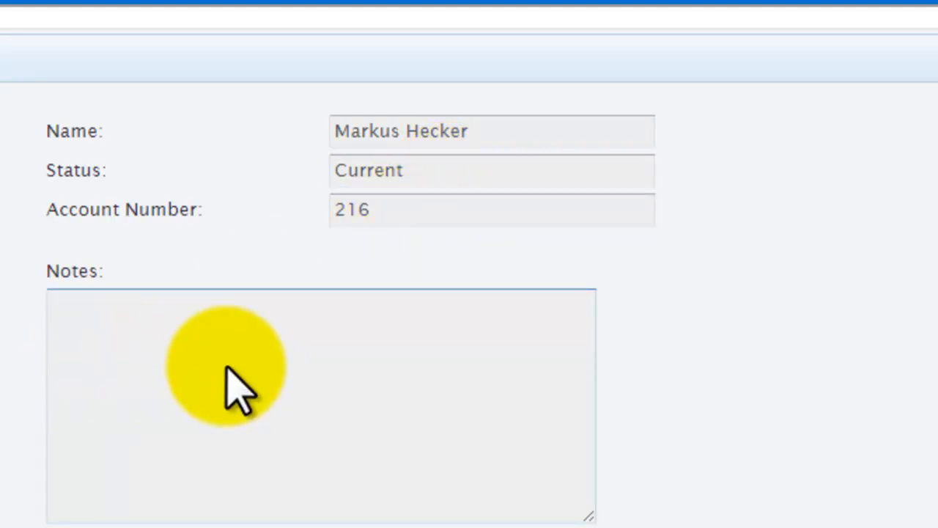
{"action": "mouse_move", "coordinate": [311, 396]}
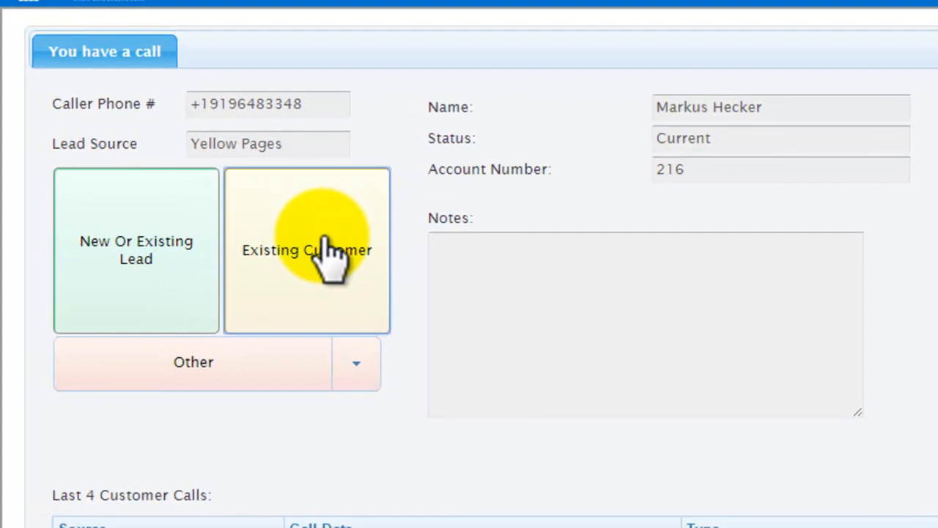
{"action": "left_click", "coordinate": [307, 249]}
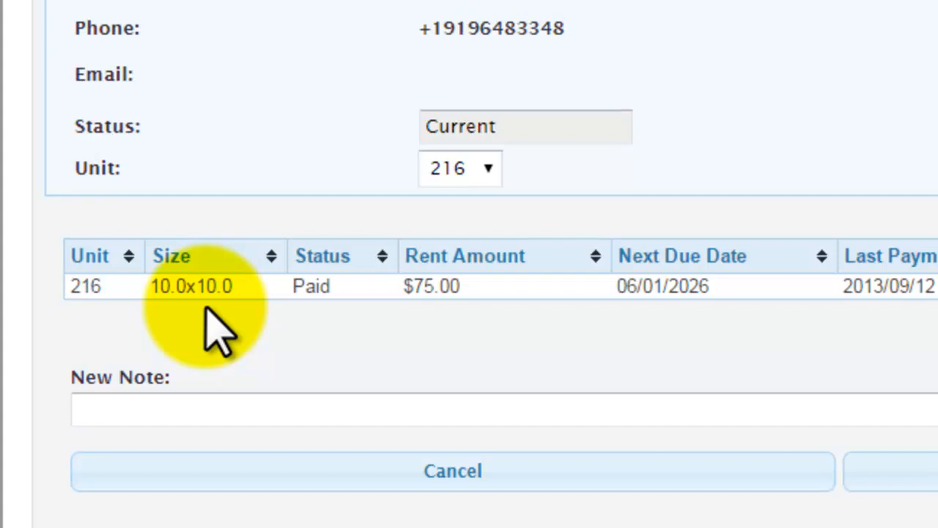
{"action": "scroll", "scroll_direction": "right", "scroll_amount": 3}
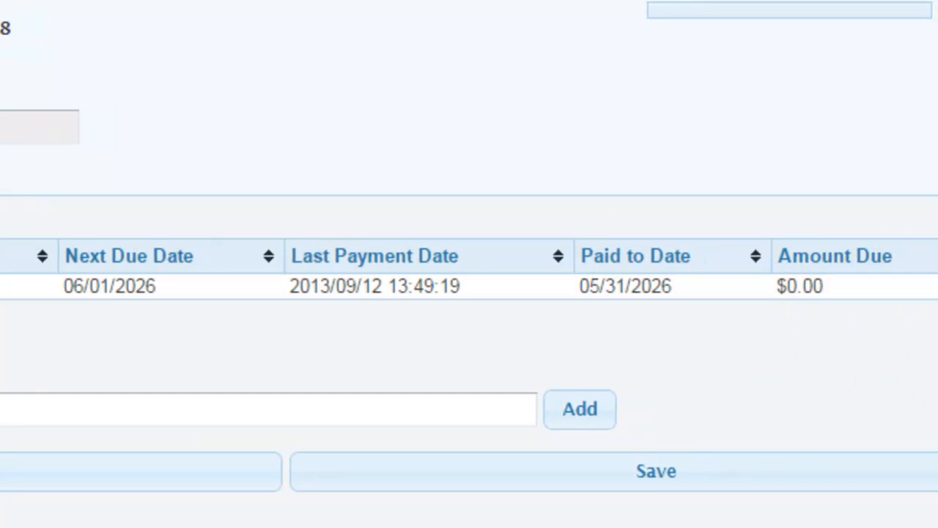
{"action": "scroll", "scroll_direction": "up", "scroll_amount": 3}
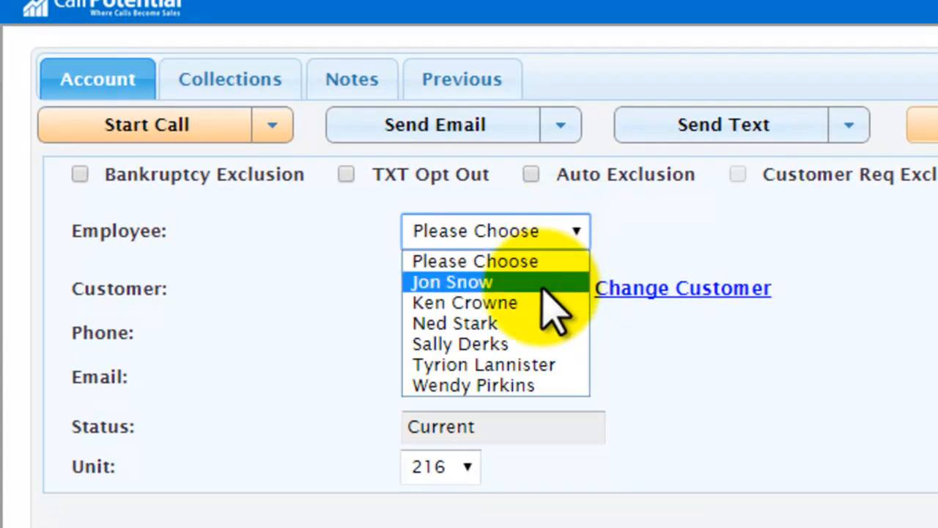
{"action": "left_click", "coordinate": [461, 344]}
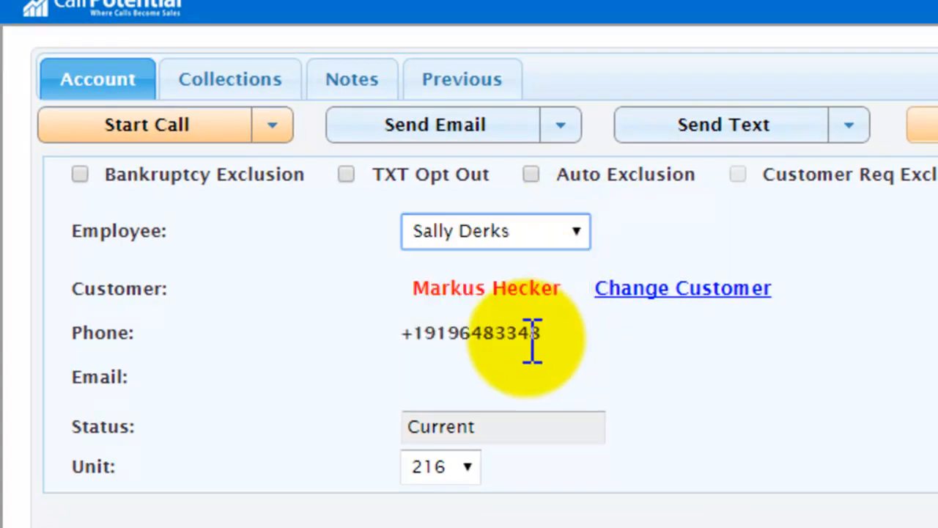
{"action": "scroll", "scroll_direction": "down", "scroll_amount": 3}
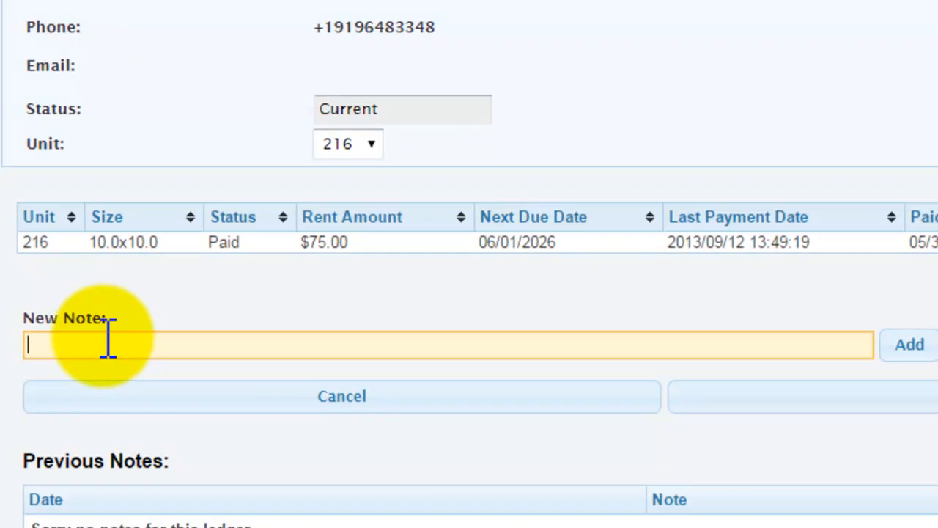
Add the note "said will be in on Monday to pay" and save the account card
{"action": "type", "text": "said will be in on Monday t"}
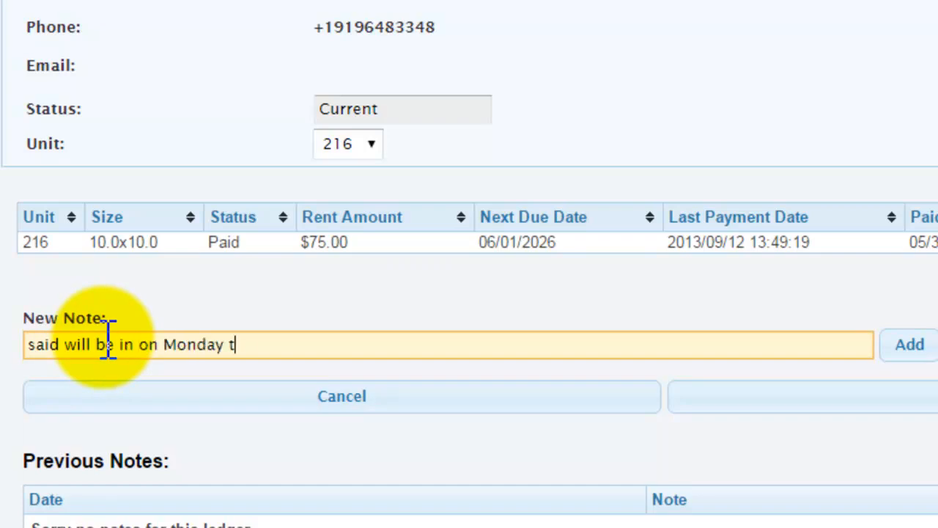
{"action": "type", "text": "o pay"}
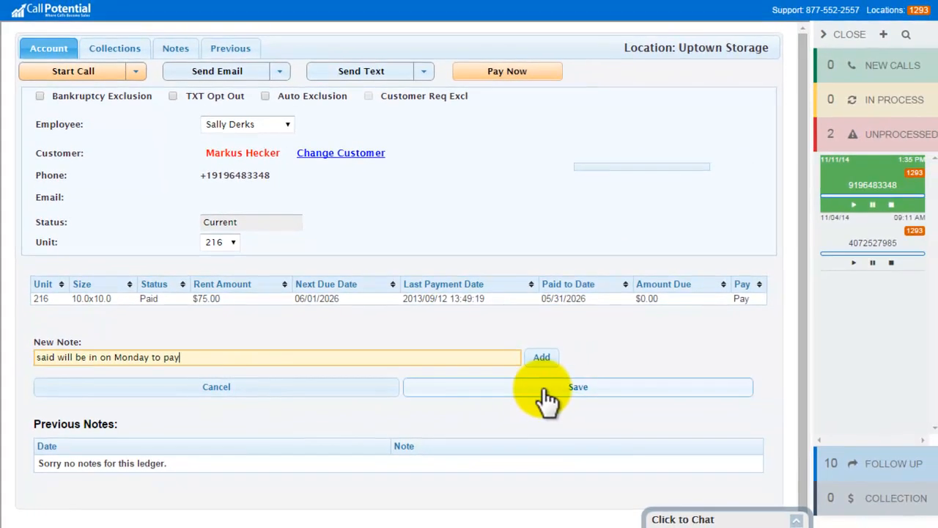
{"action": "left_click", "coordinate": [577, 387]}
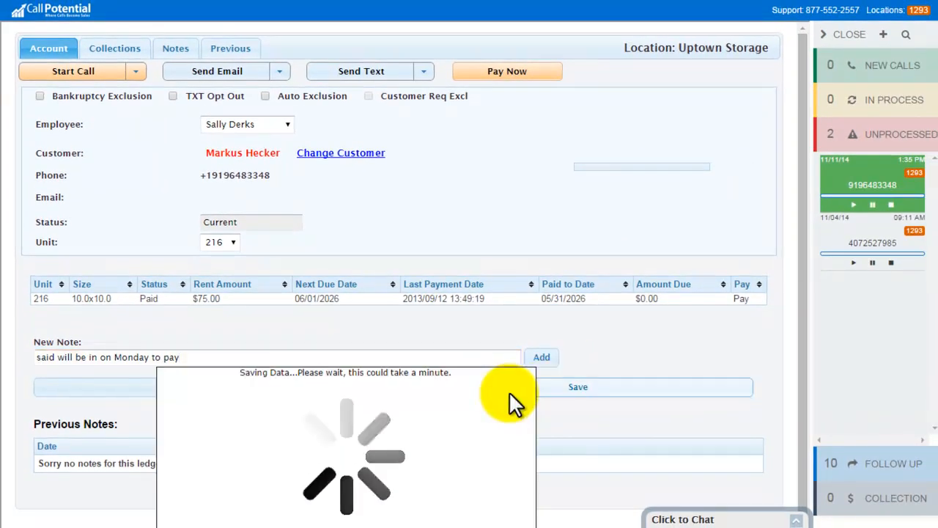